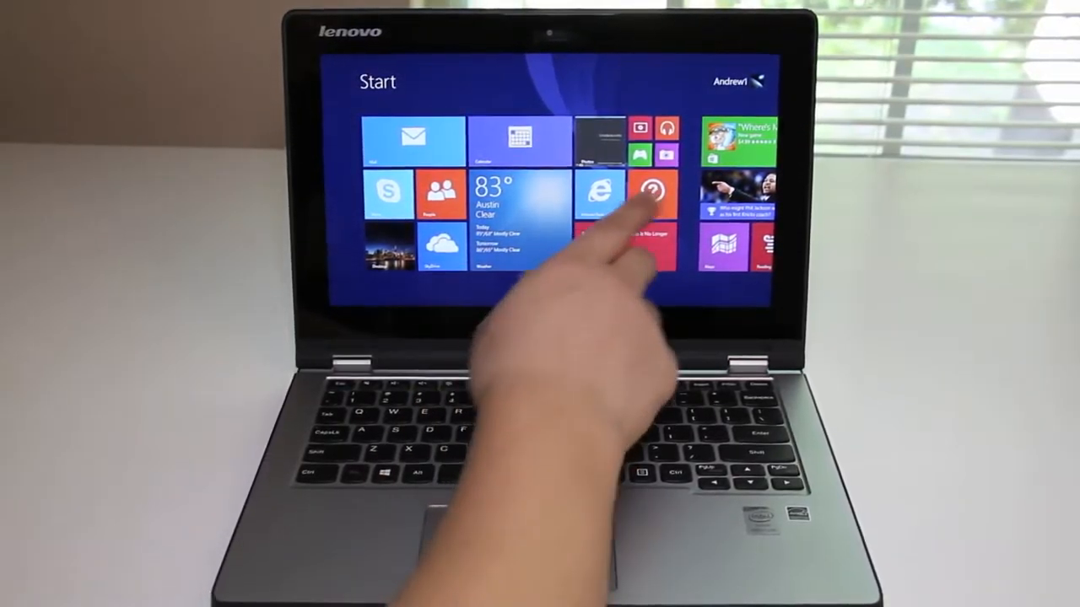
scroll(right, 3)
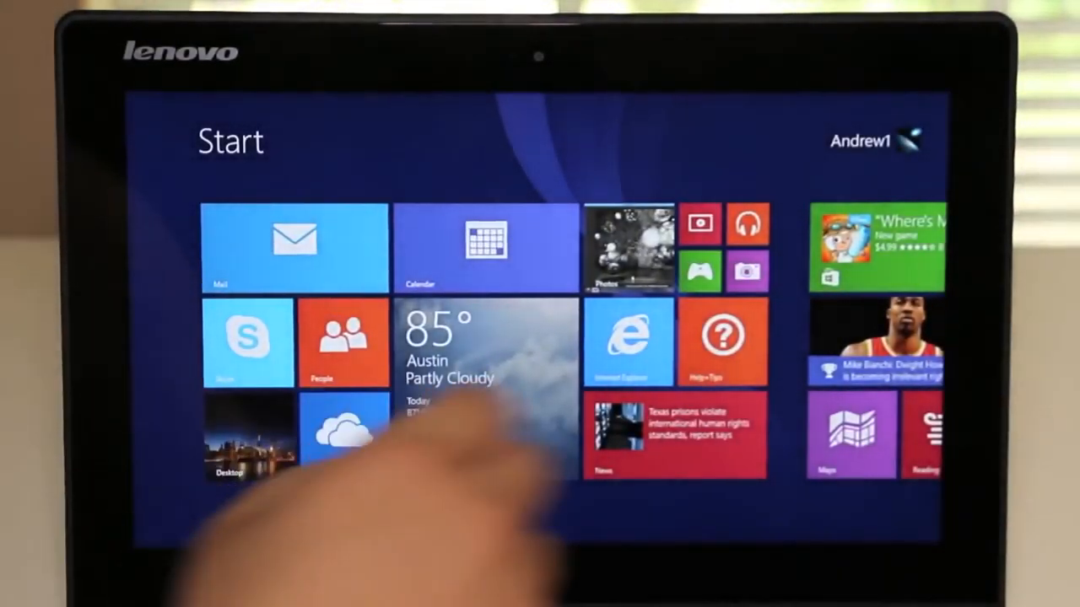
scroll(right, 3)
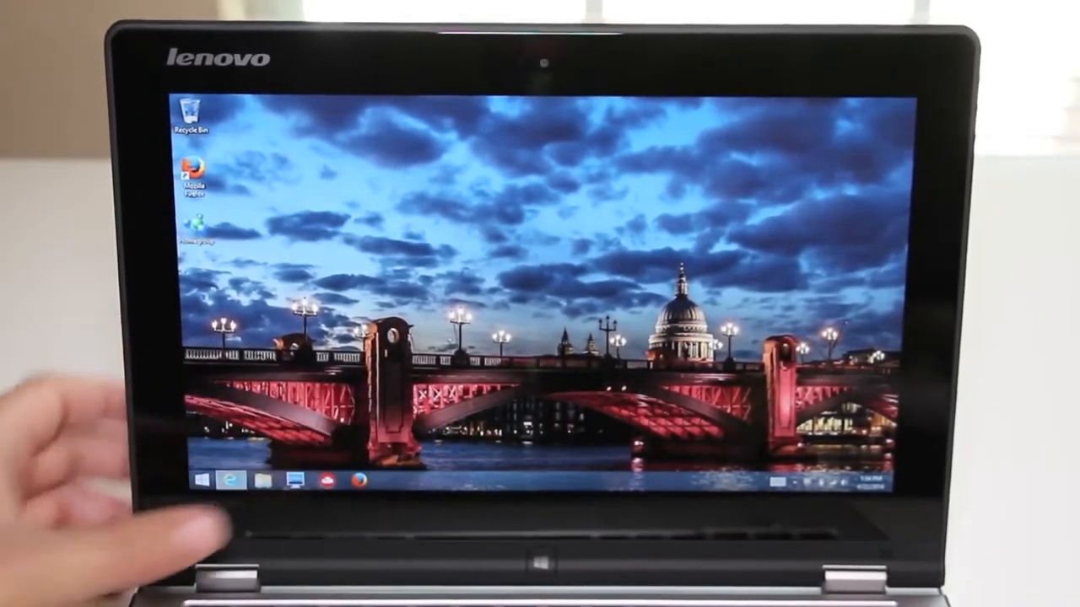
click(232, 480)
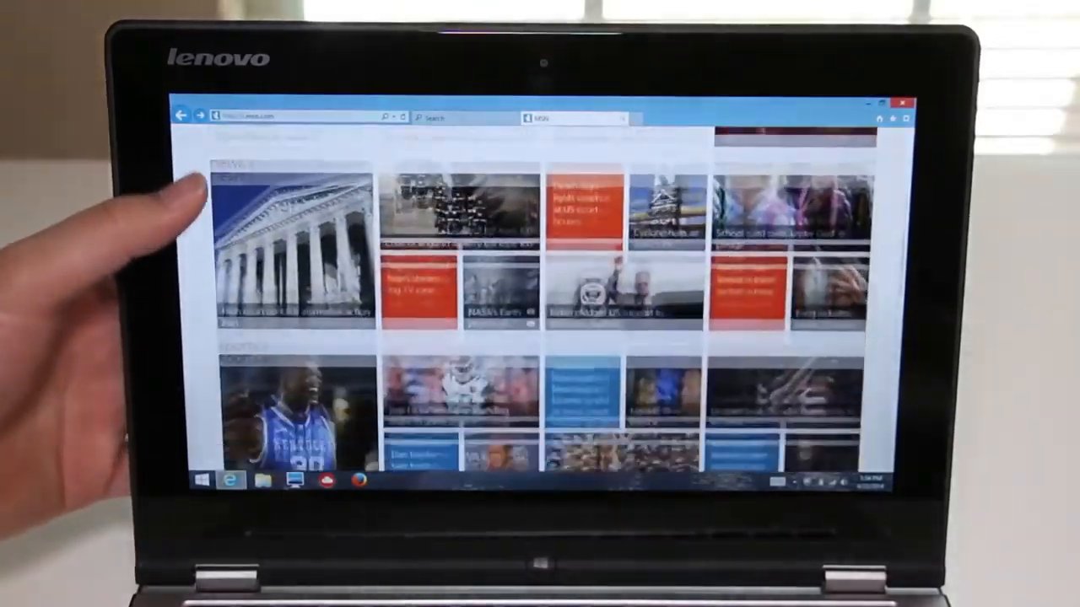
scroll(down, 3)
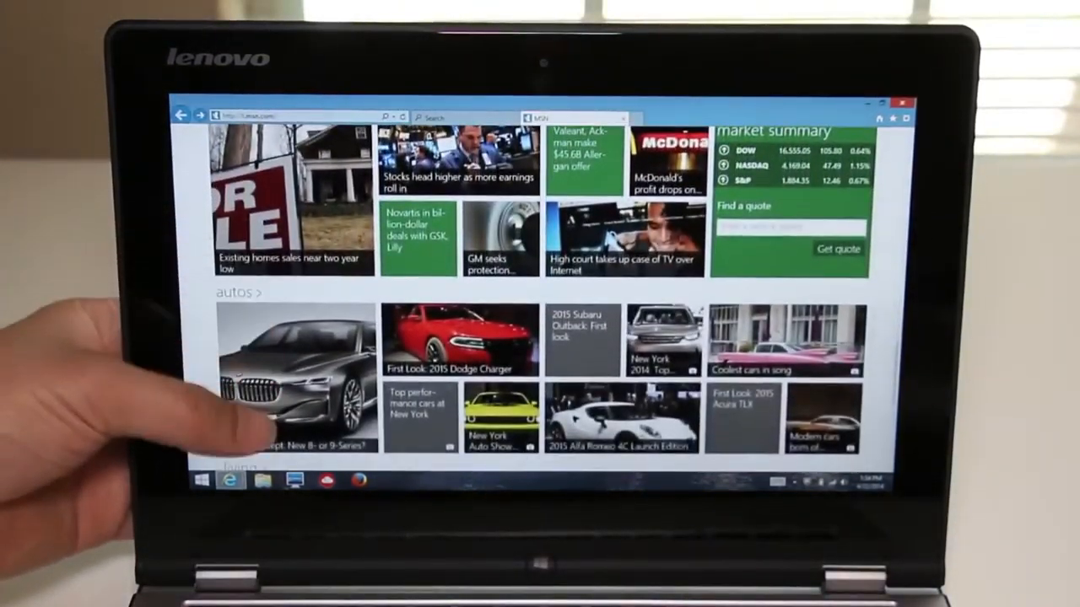
scroll(down, 3)
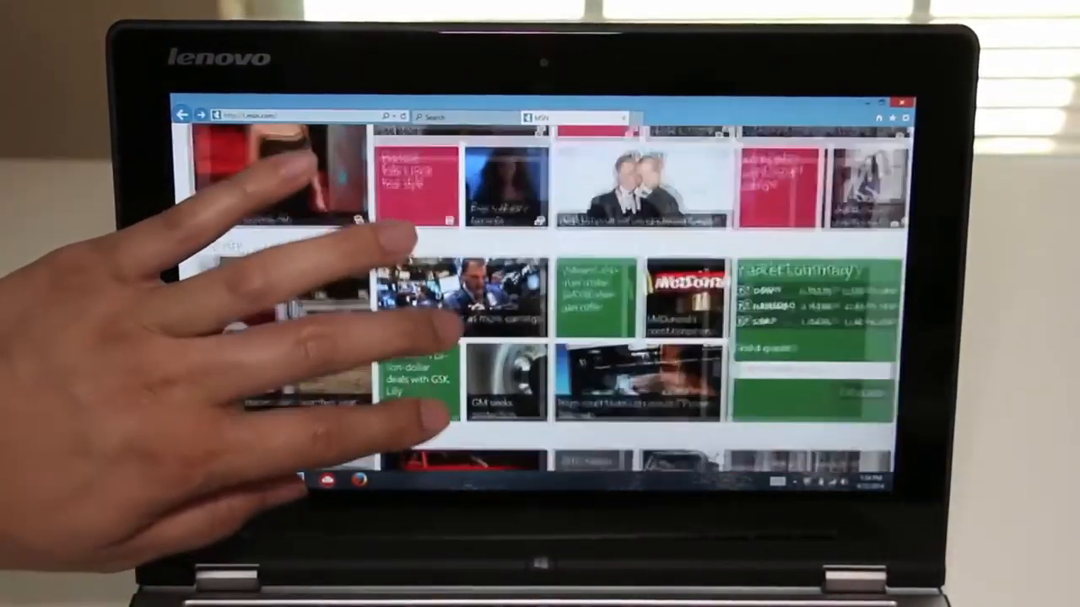
scroll(down, 3)
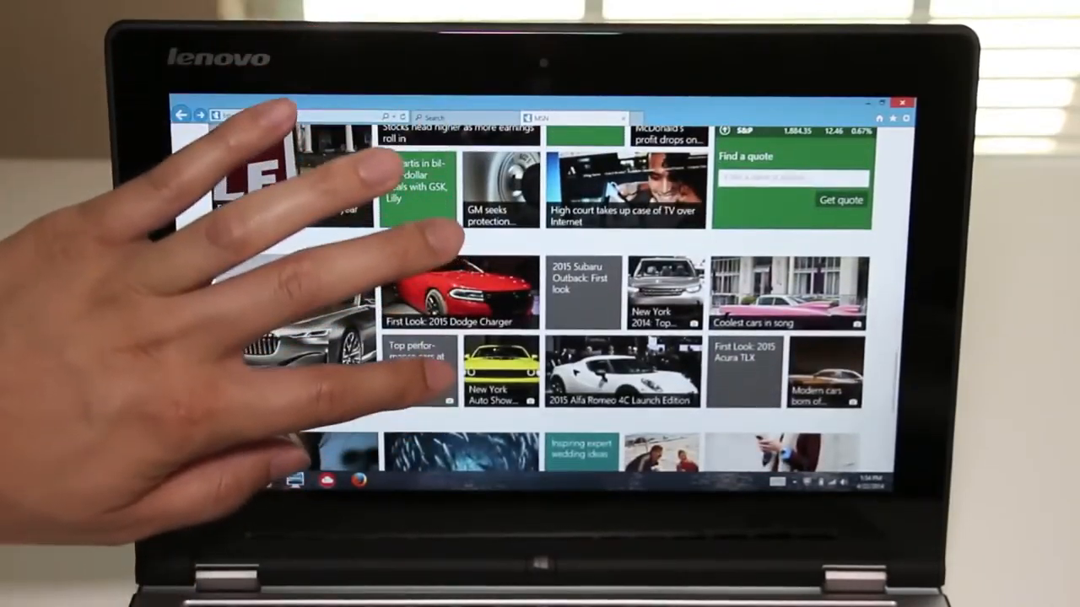
click(416, 354)
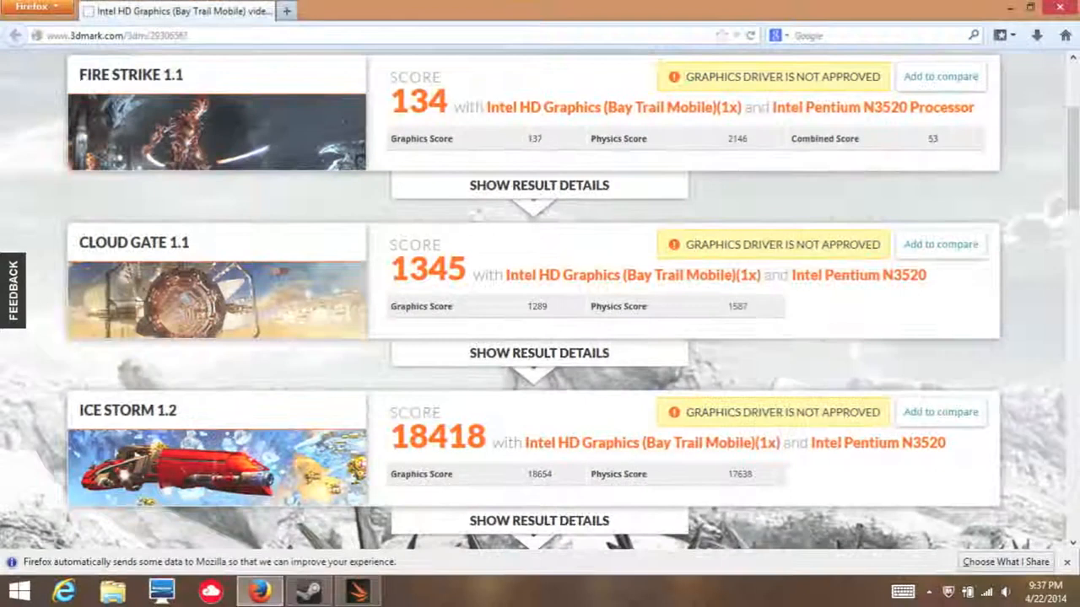
click(306, 590)
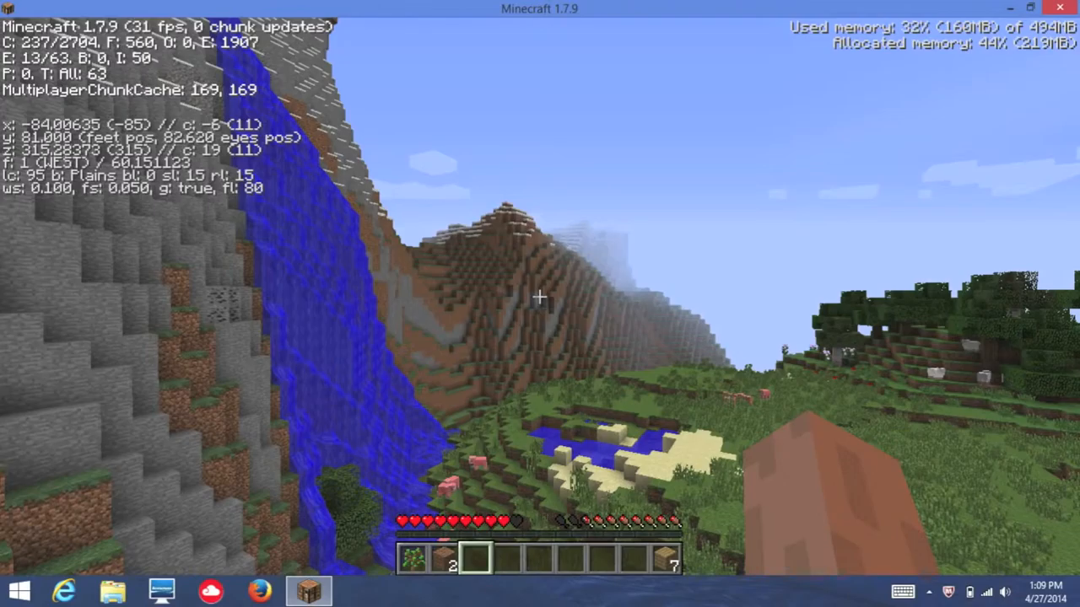